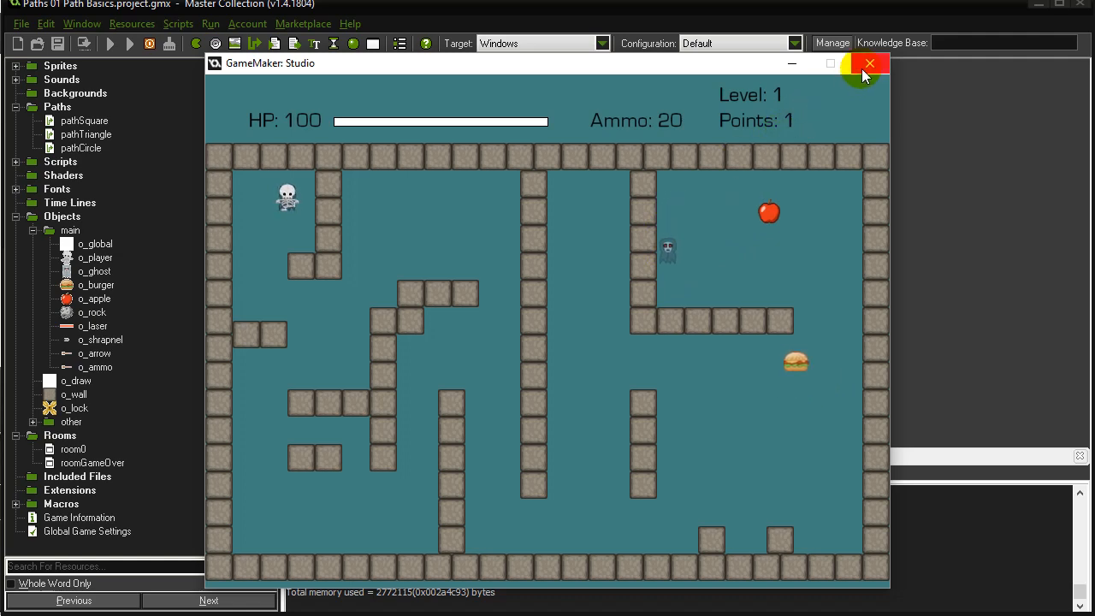
Close the running game and bring up o_ghost's Step code with mp_potential_step selected.
left_click(870, 63)
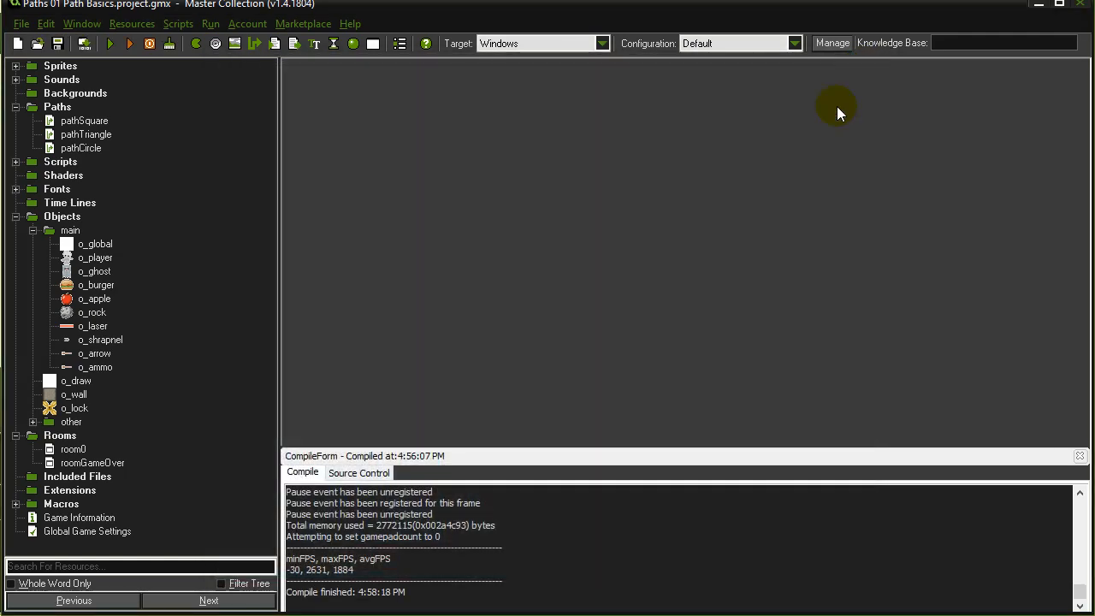
left_click(94, 271)
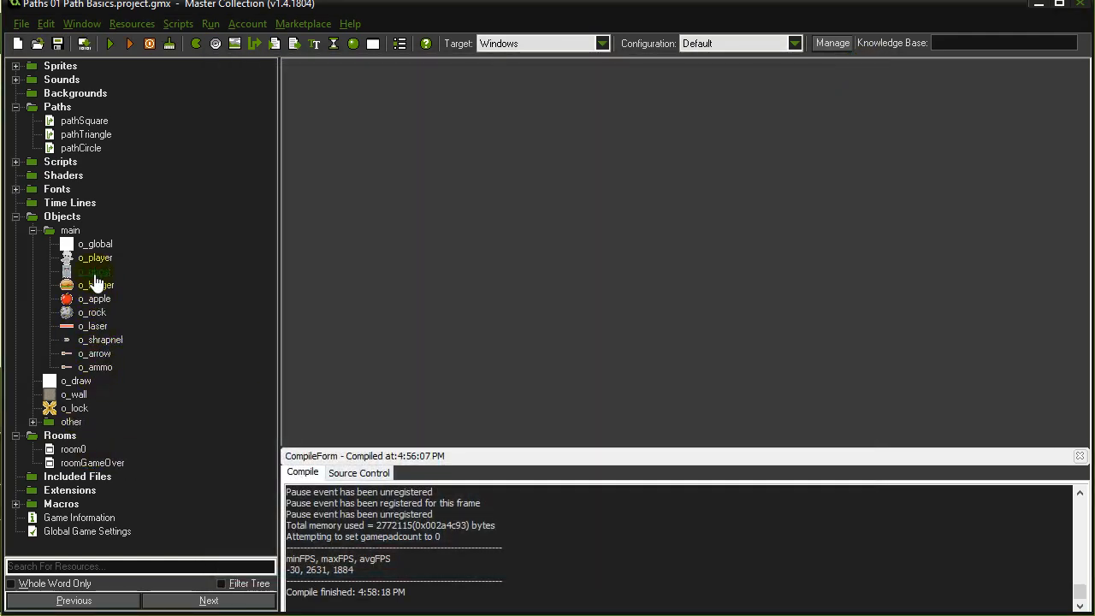
double_click(96, 270)
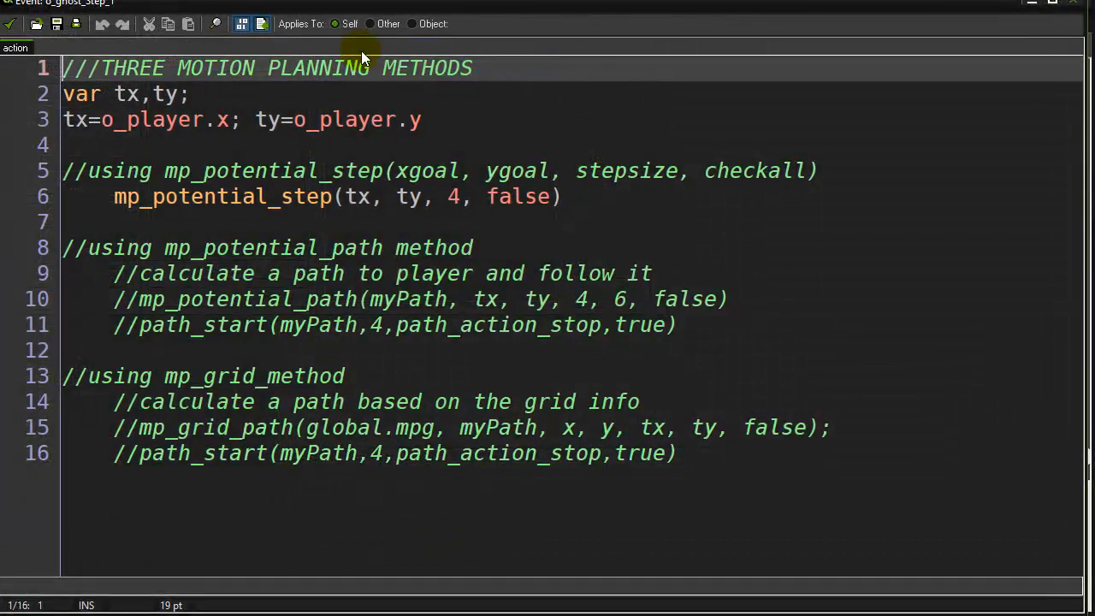
double_click(214, 195)
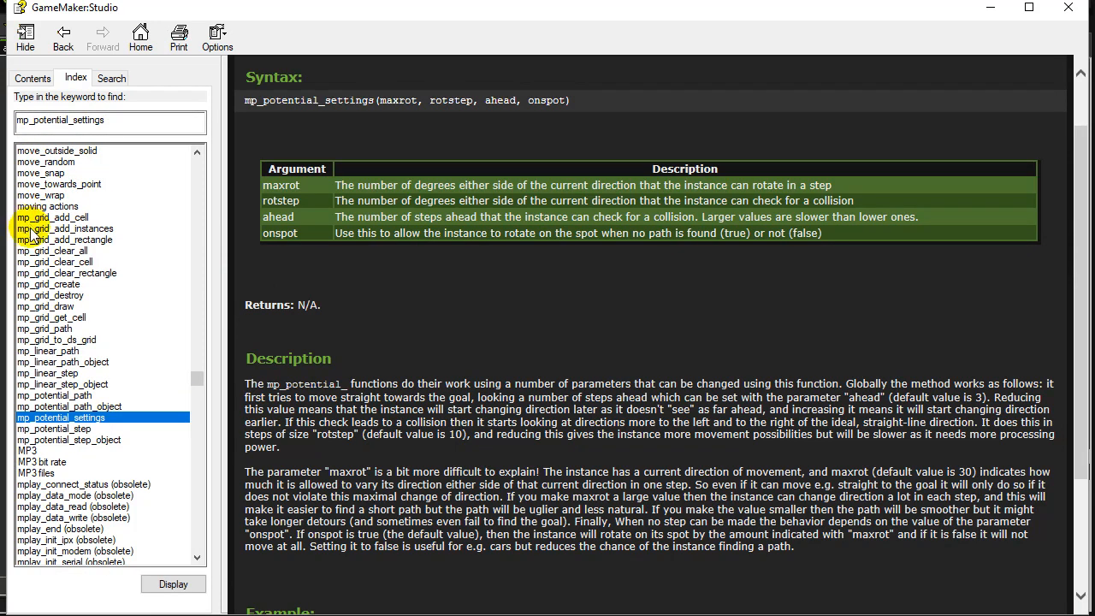
mouse_move(94, 455)
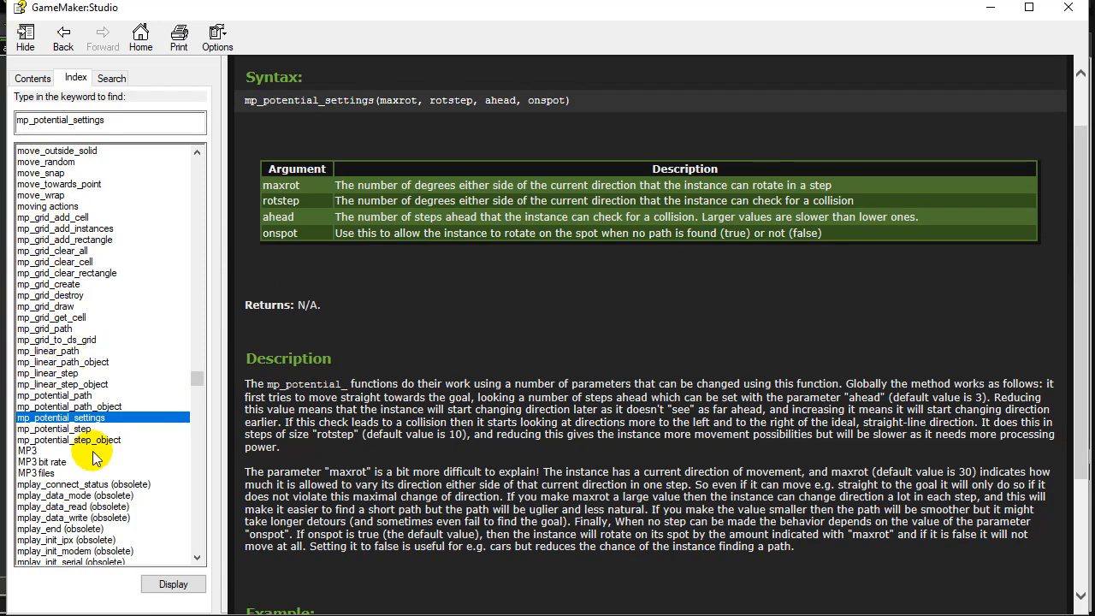
mouse_move(719, 591)
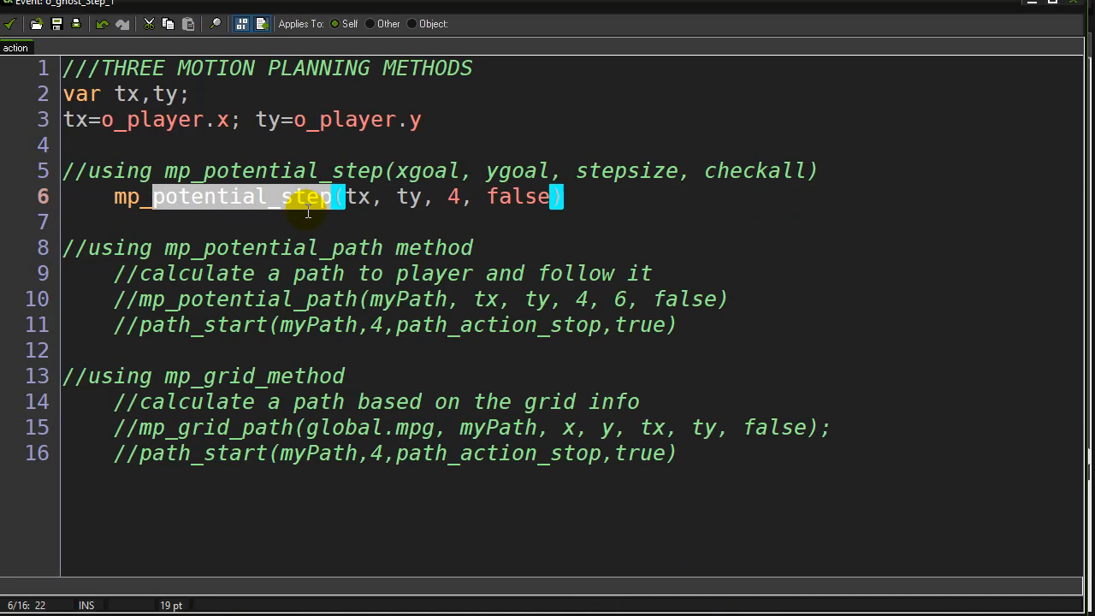
left_click(250, 223)
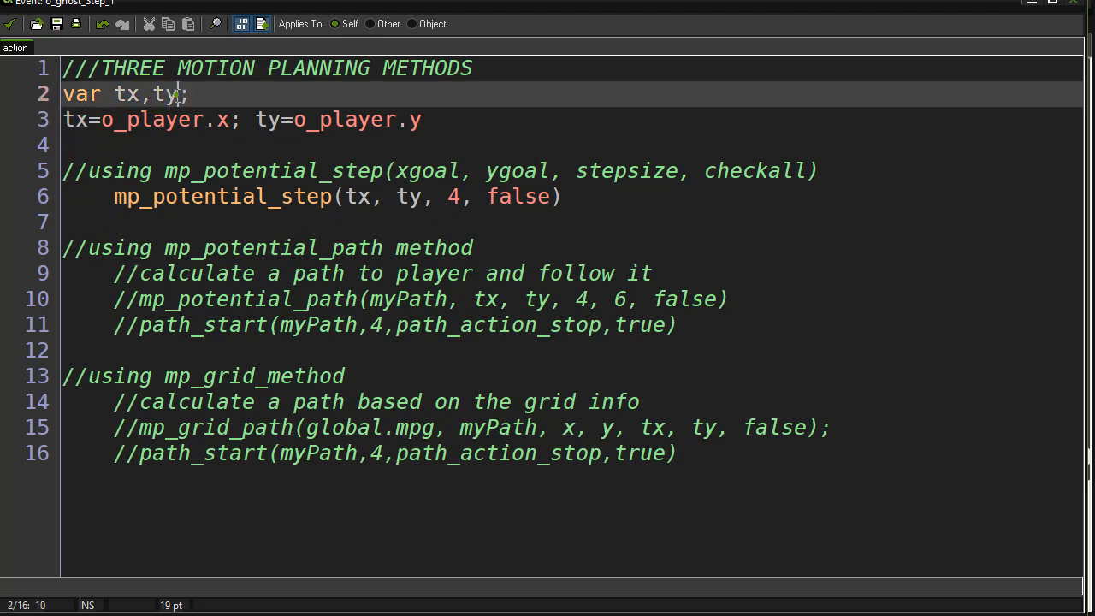
double_click(154, 119)
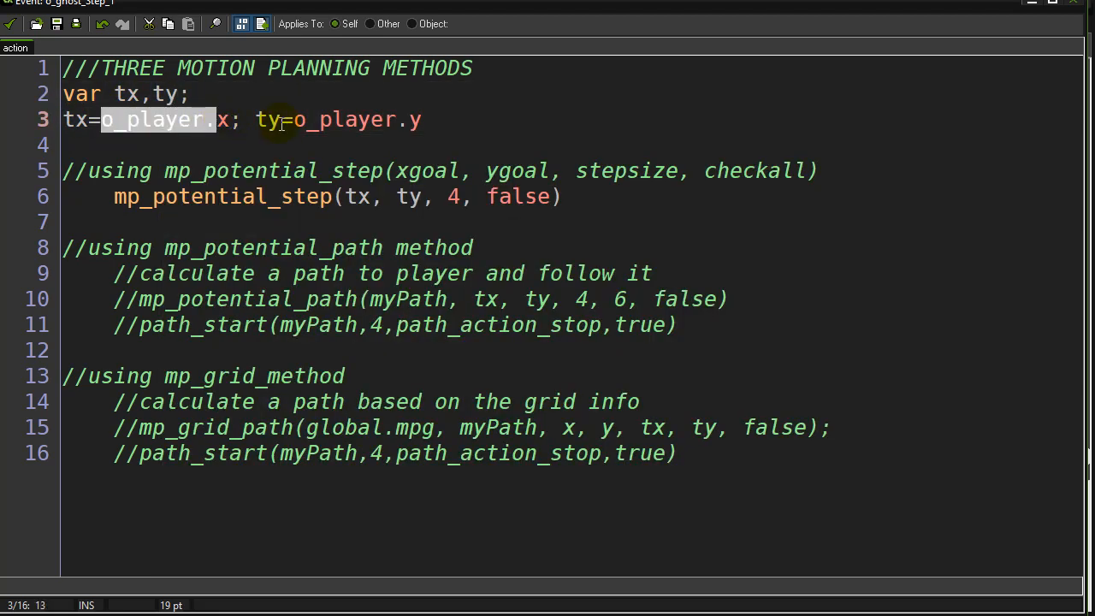
left_click(231, 144)
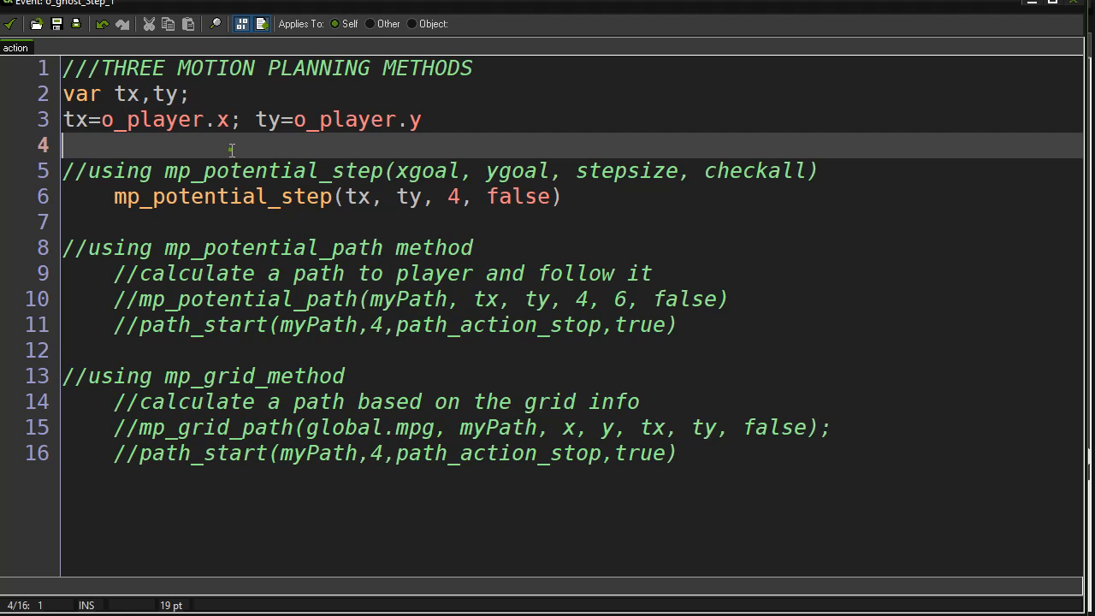
mouse_move(366, 229)
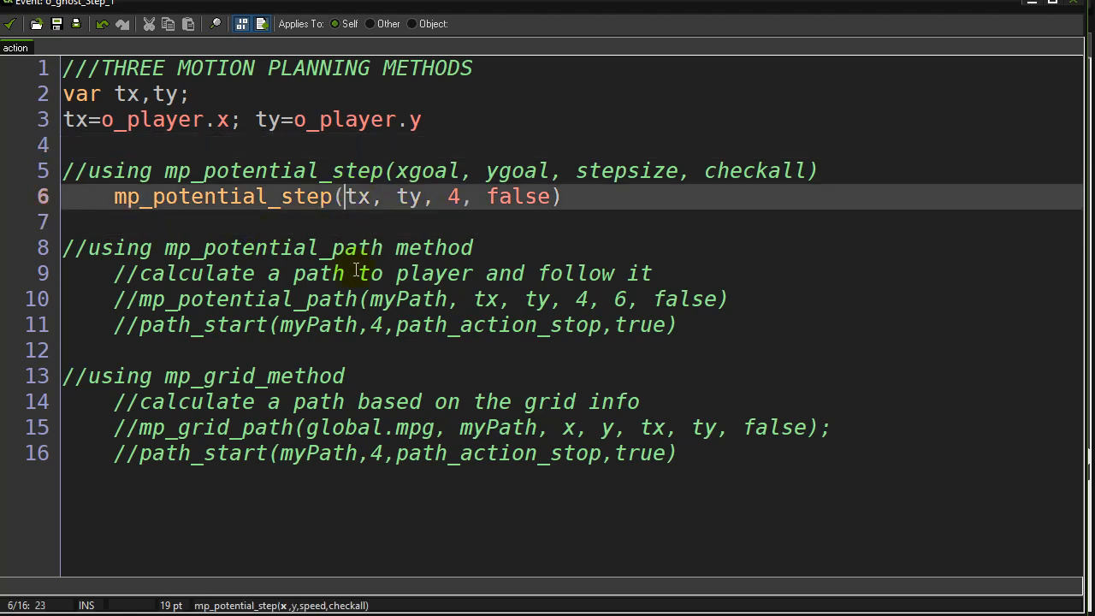
double_click(358, 197)
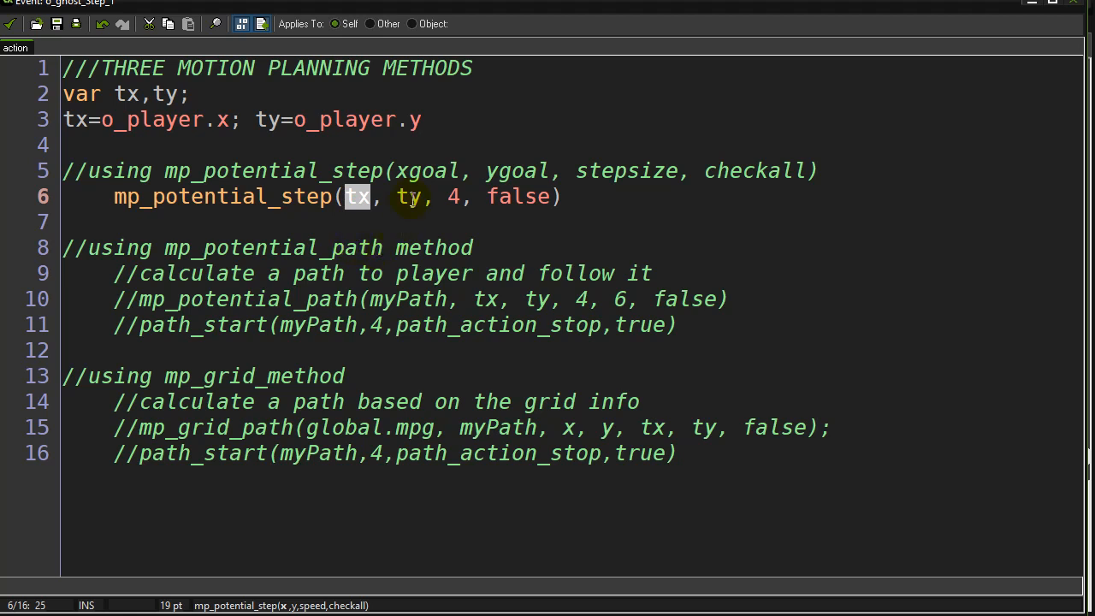
double_click(407, 196)
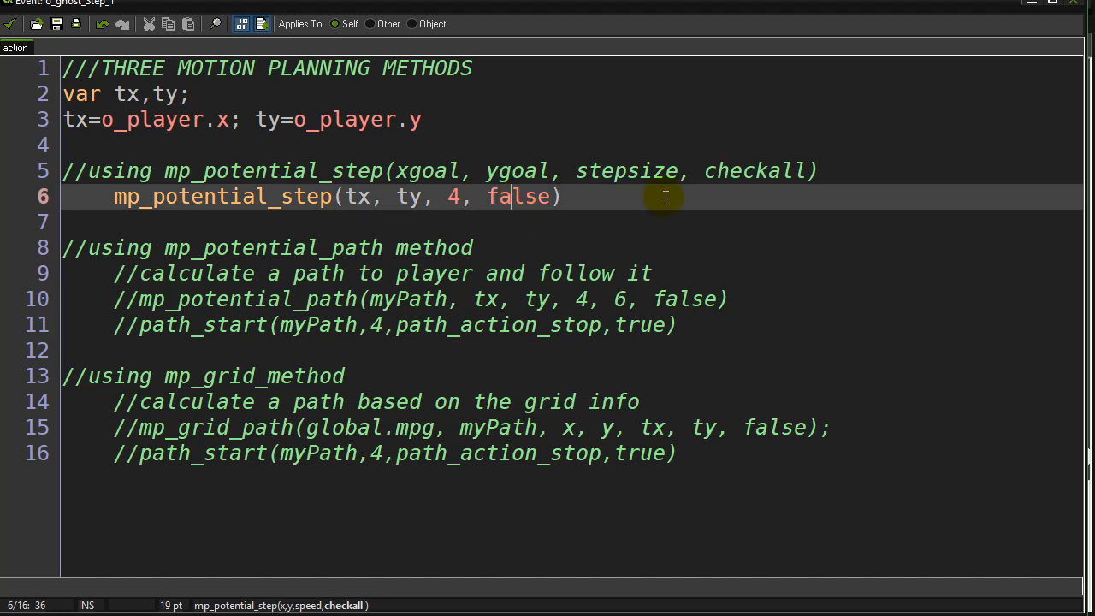
double_click(752, 172)
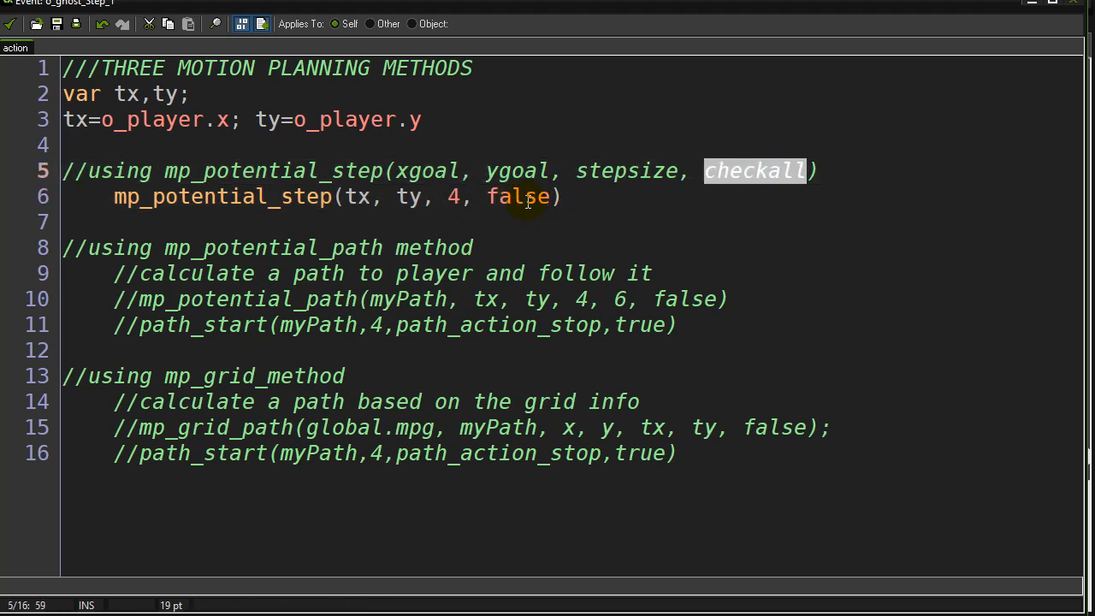
left_click(514, 197)
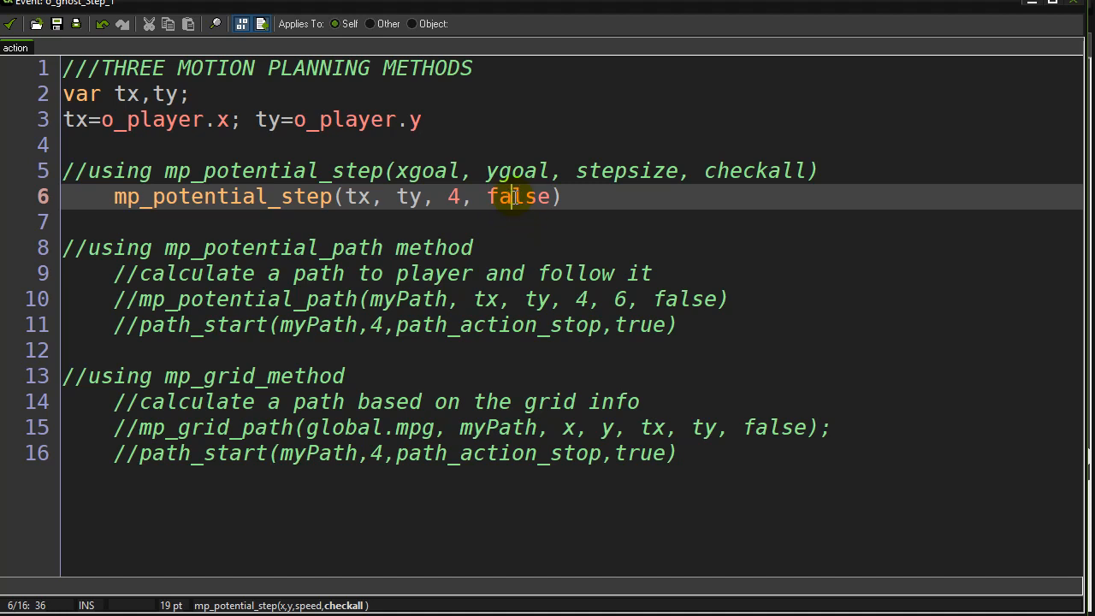
left_click(475, 223)
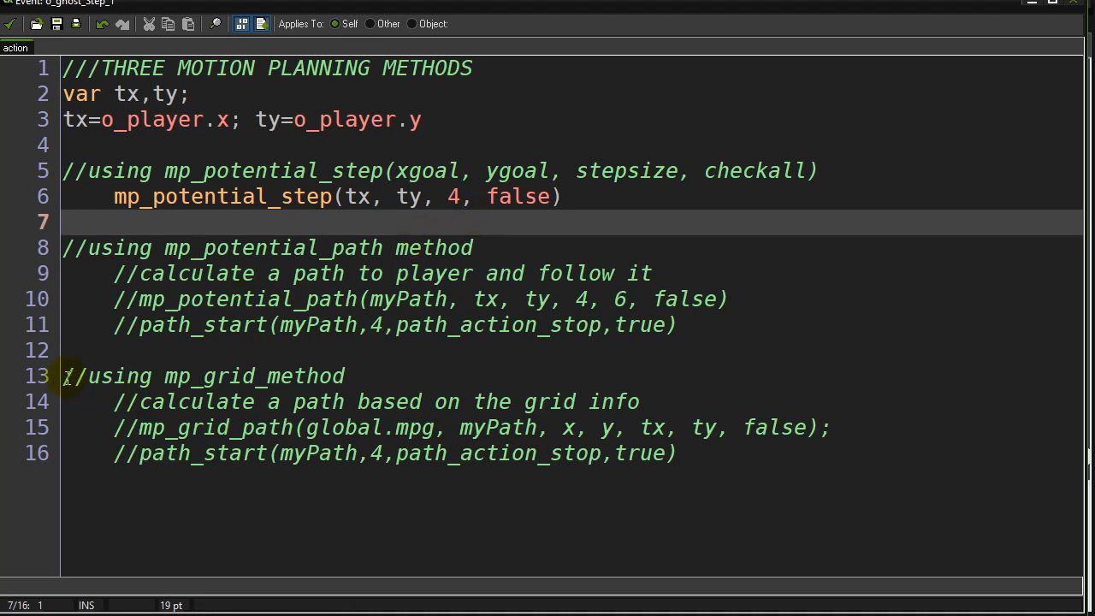
left_click_drag(62, 376, 140, 452)
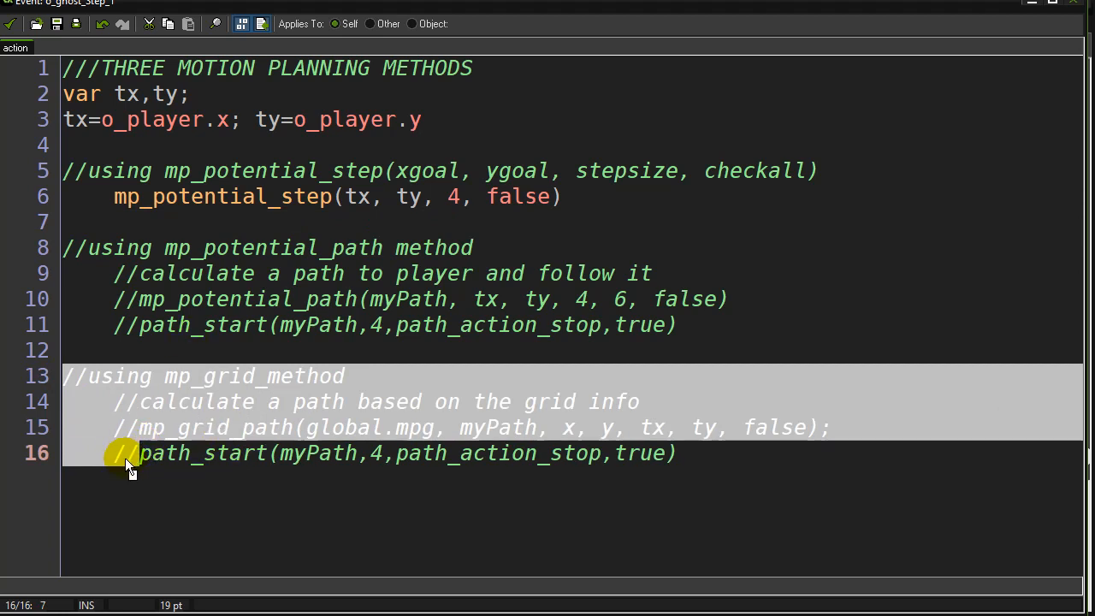
left_click(354, 349)
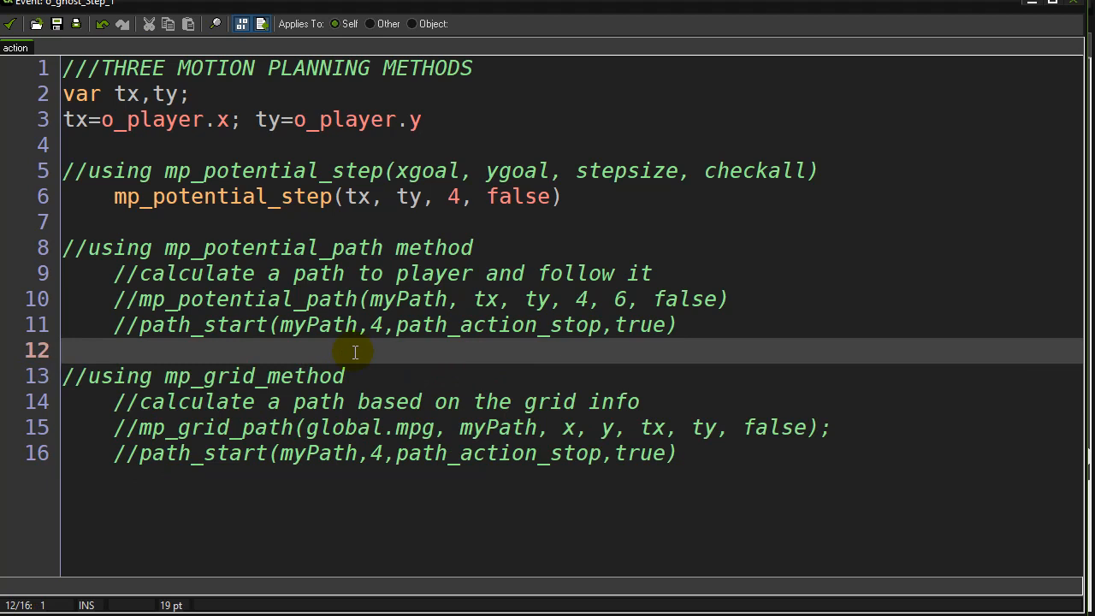
double_click(178, 195)
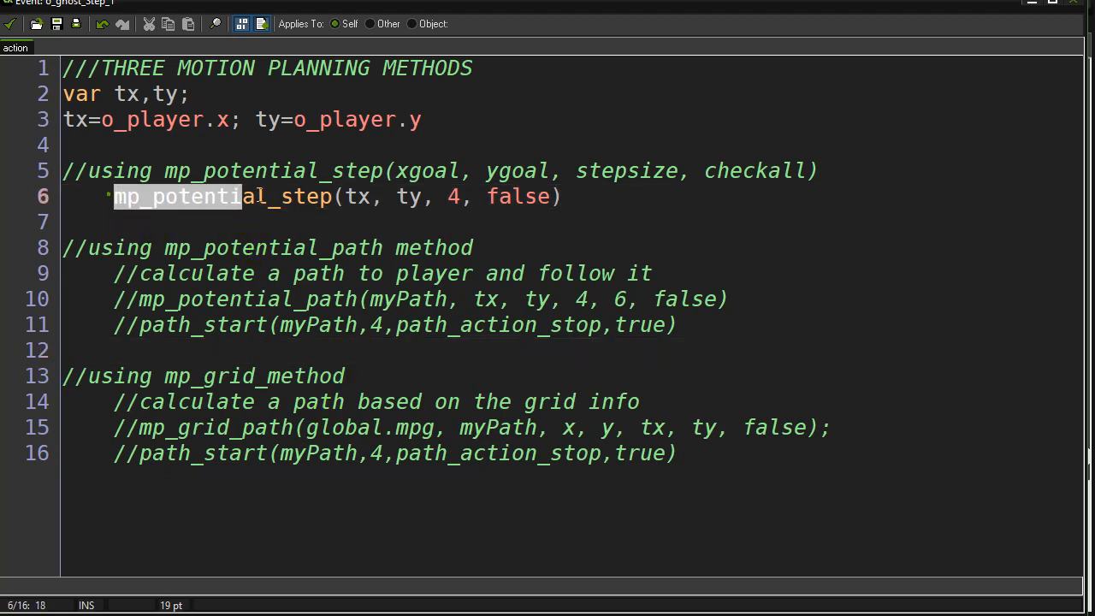
left_click(585, 195)
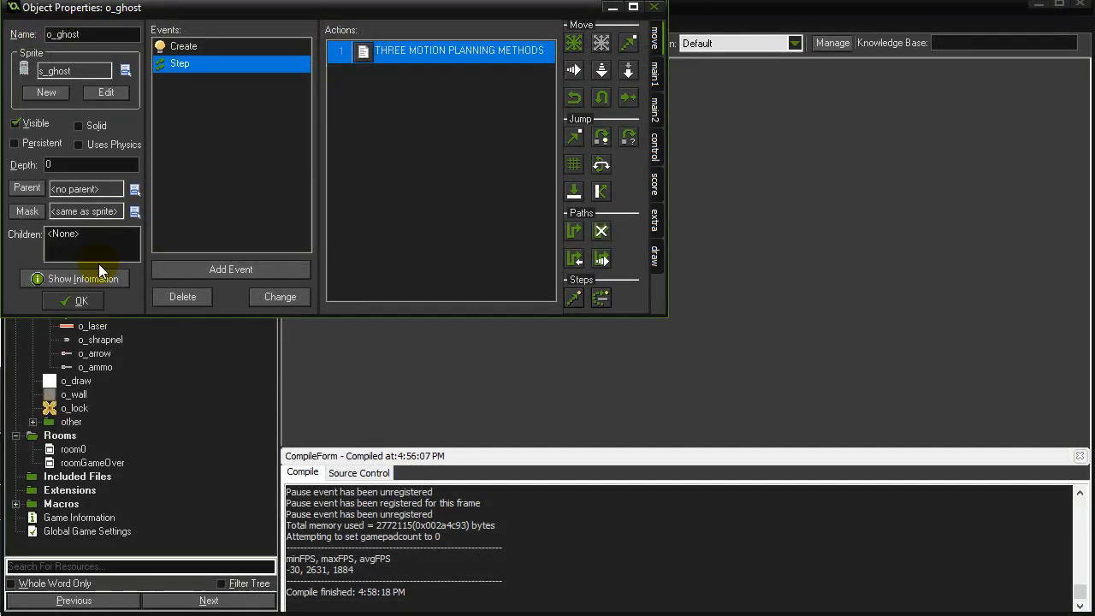
Watch the ghosts chase the player in the maze test, then close the game window.
left_click(83, 301)
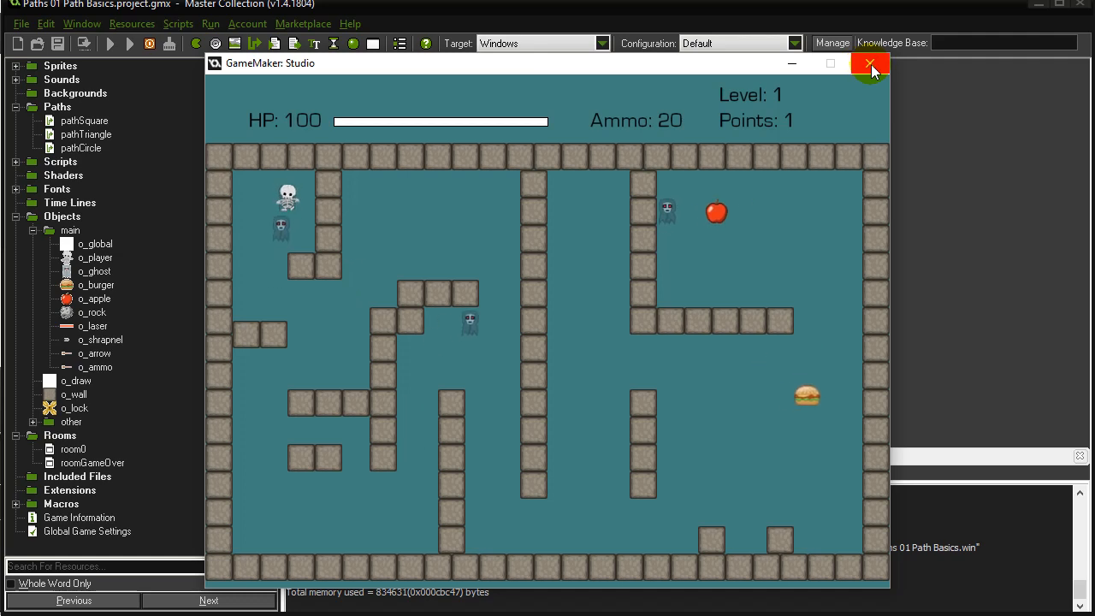
left_click(869, 63)
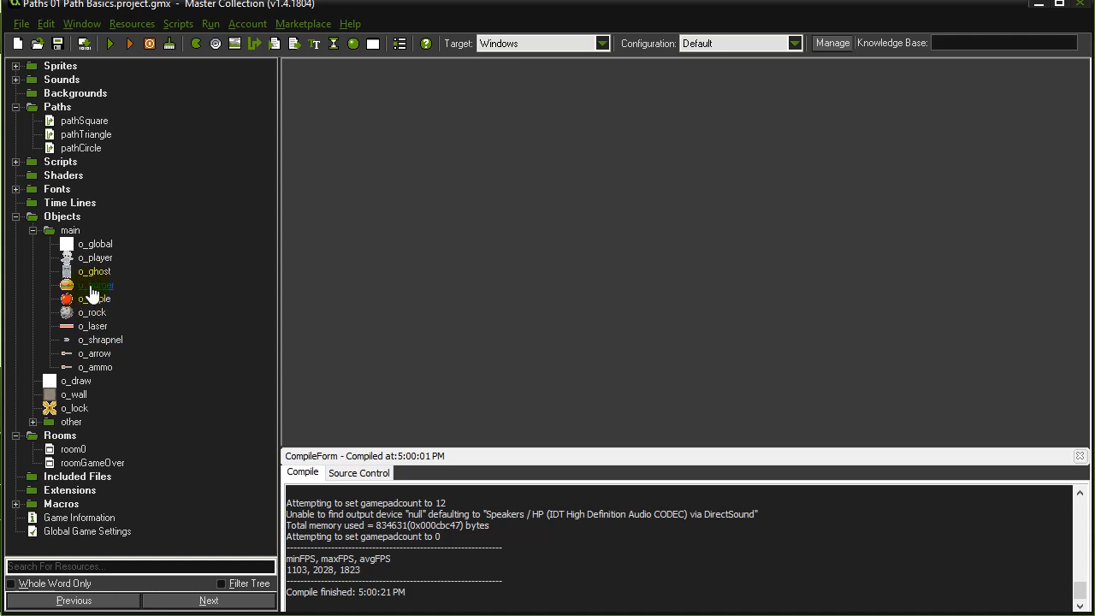
Bring up o_global's Create code showing mp_potential_settings(45, 10, 6, true) and read its help page.
left_click(96, 270)
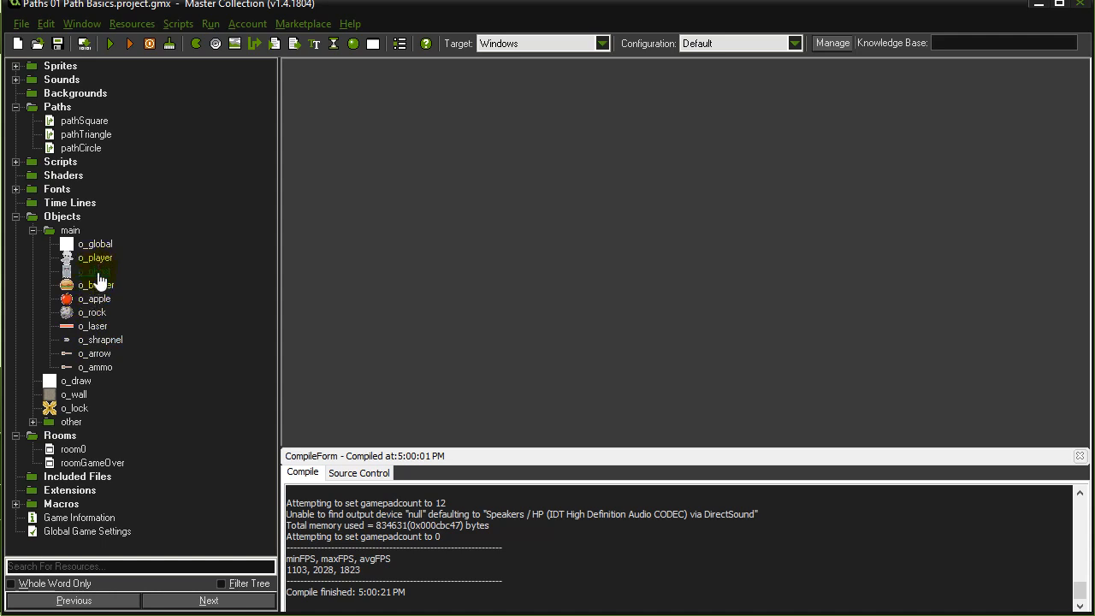
double_click(96, 243)
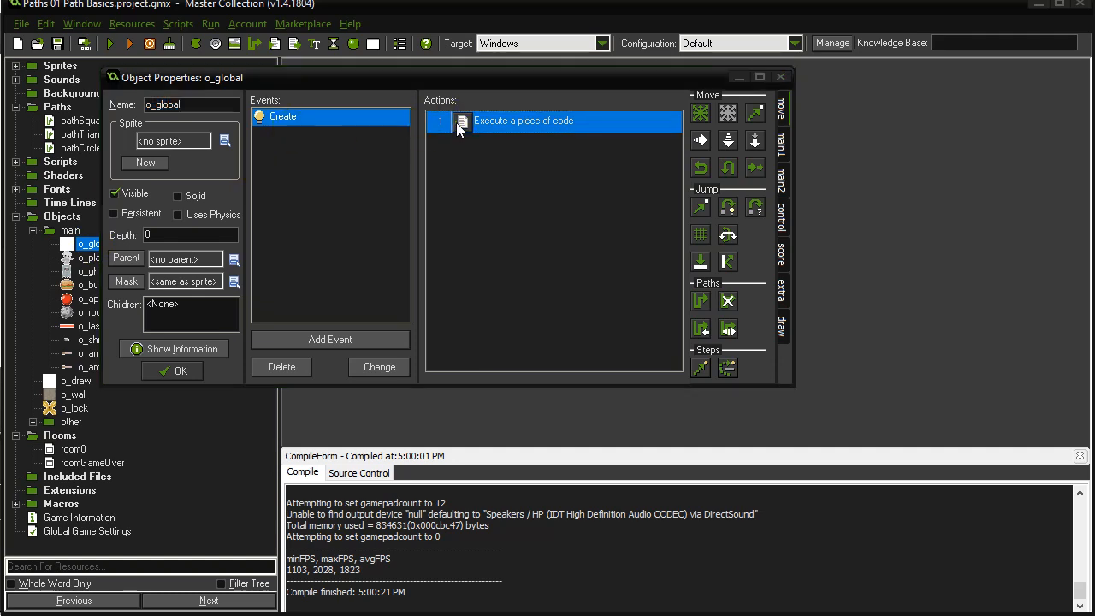
double_click(524, 120)
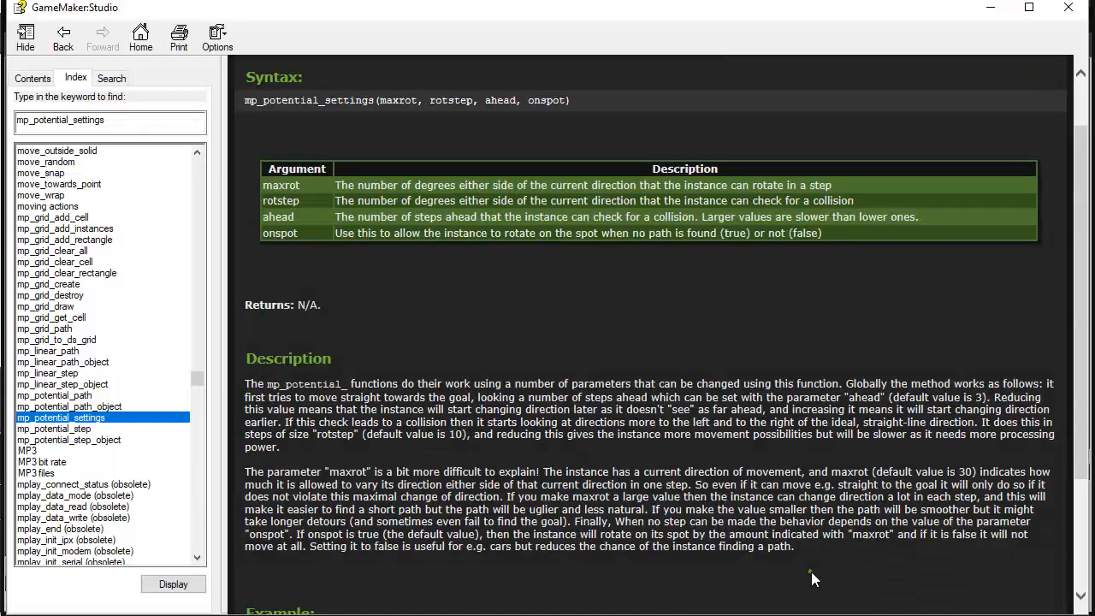
mouse_move(277, 113)
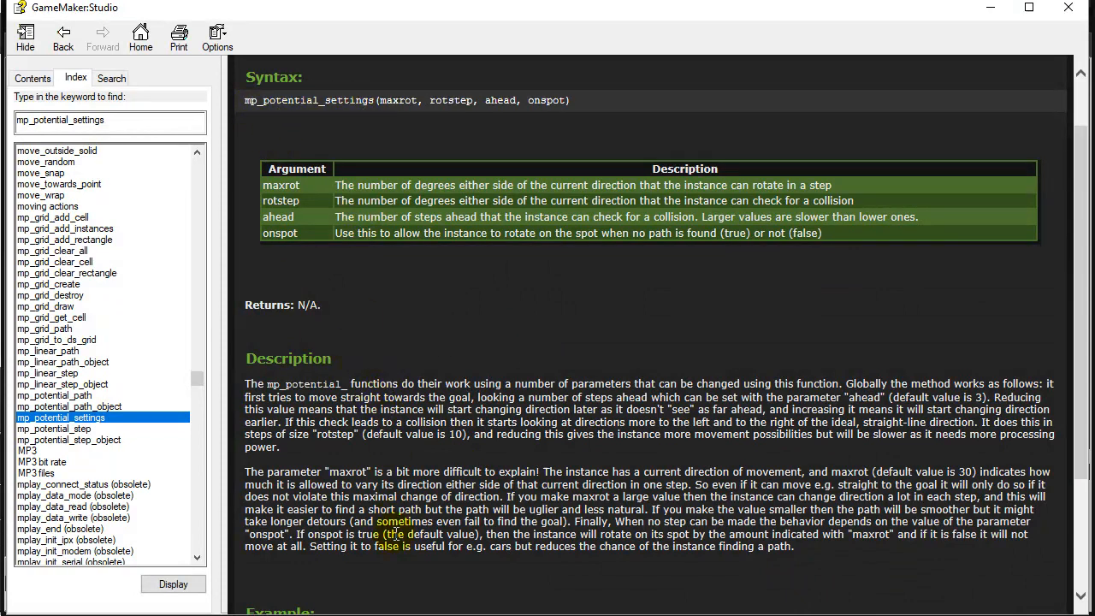
scroll("down", 3)
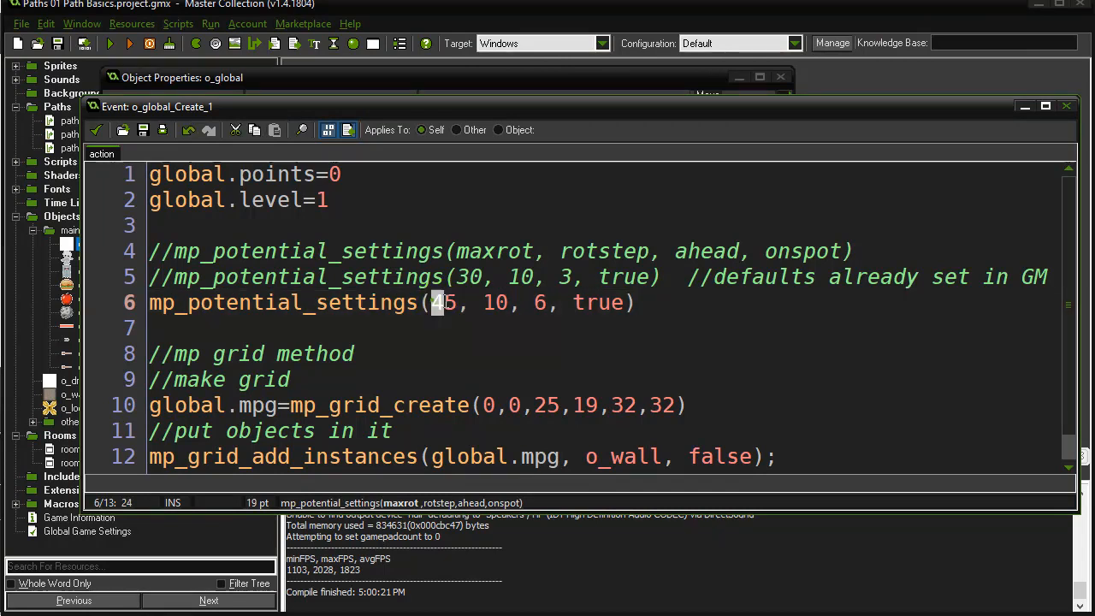
Walk through the custom maxrot value 45 in the mp_potential_settings call.
left_click(443, 328)
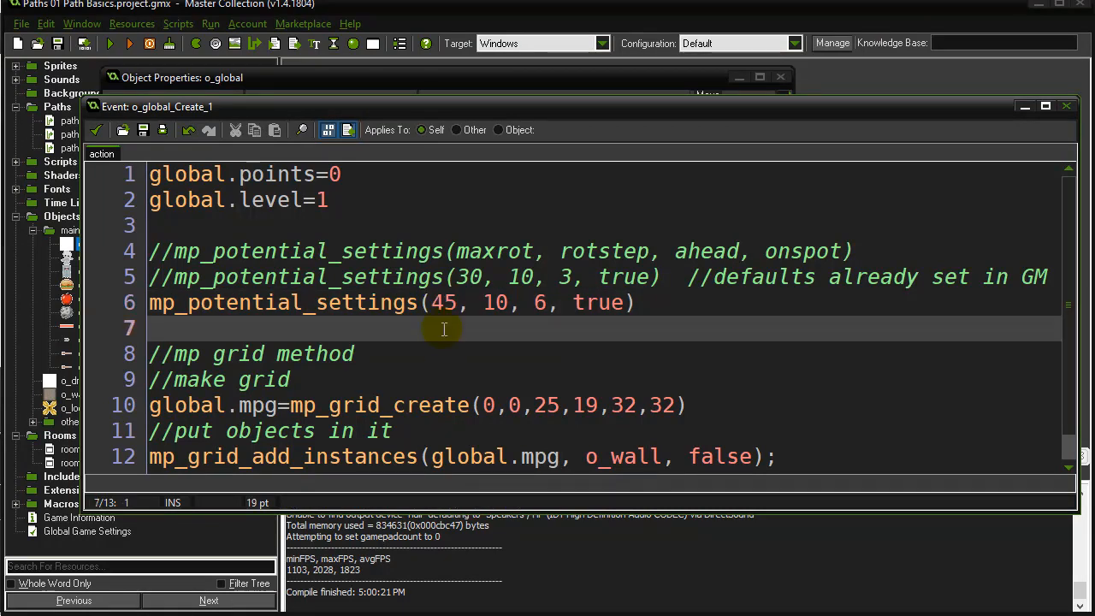
left_click(595, 249)
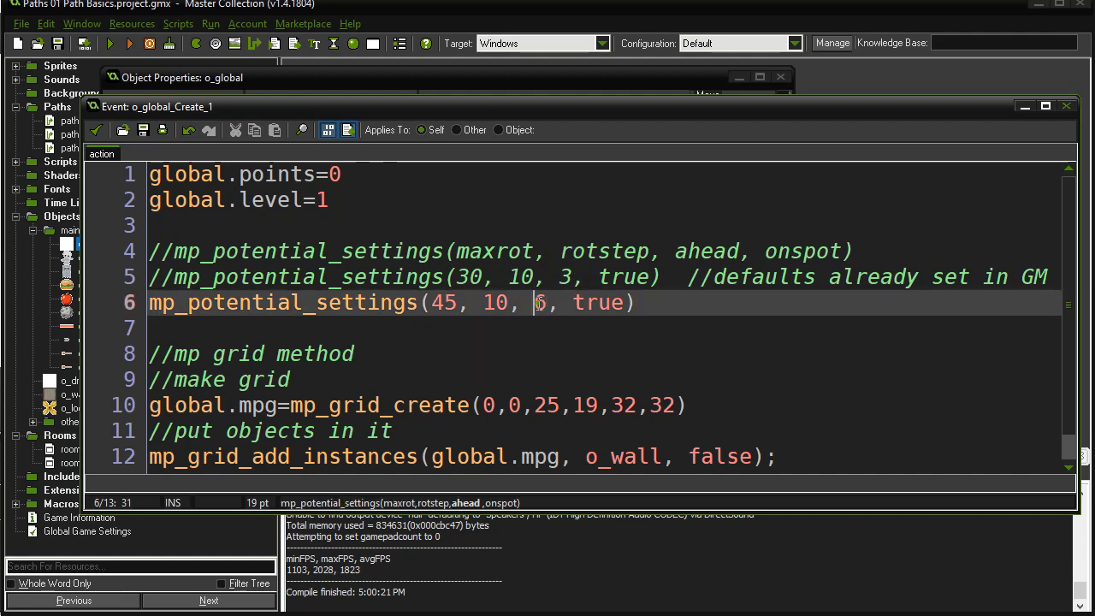
double_click(541, 301)
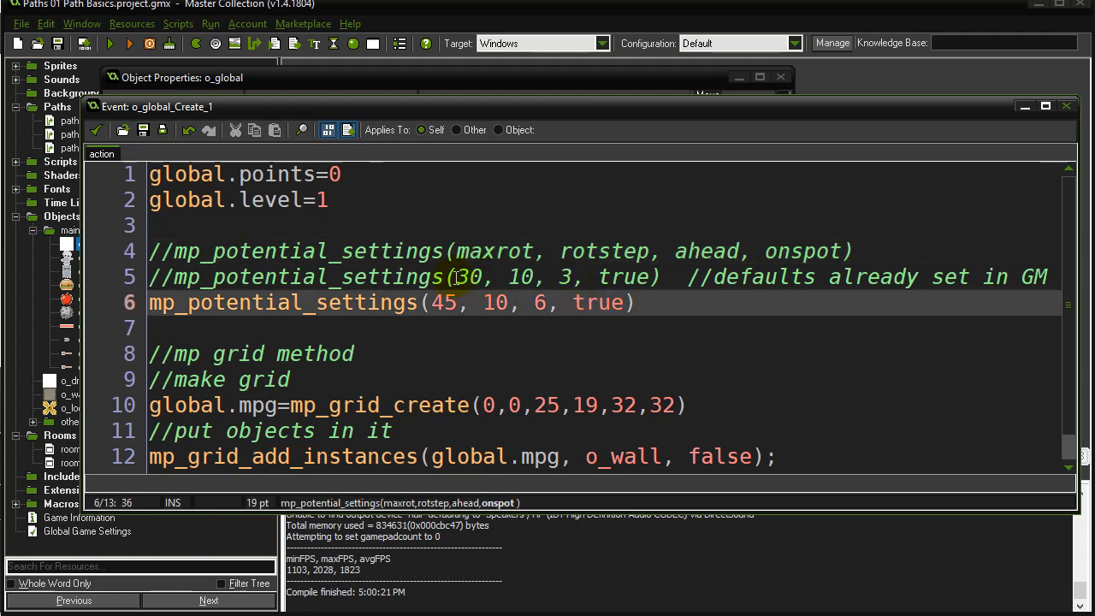
double_click(592, 301)
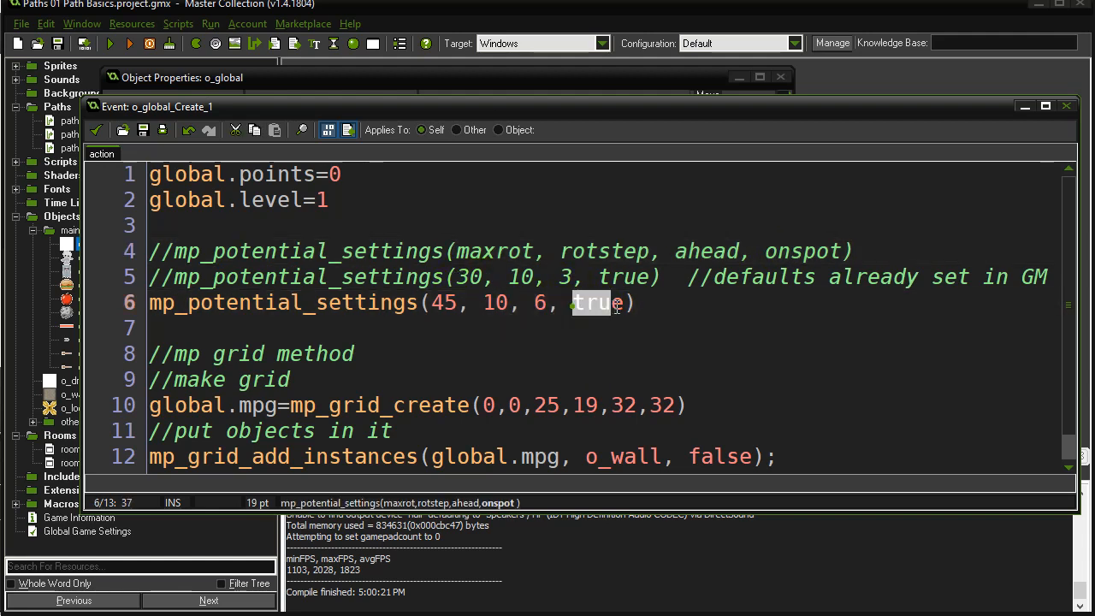
double_click(592, 303)
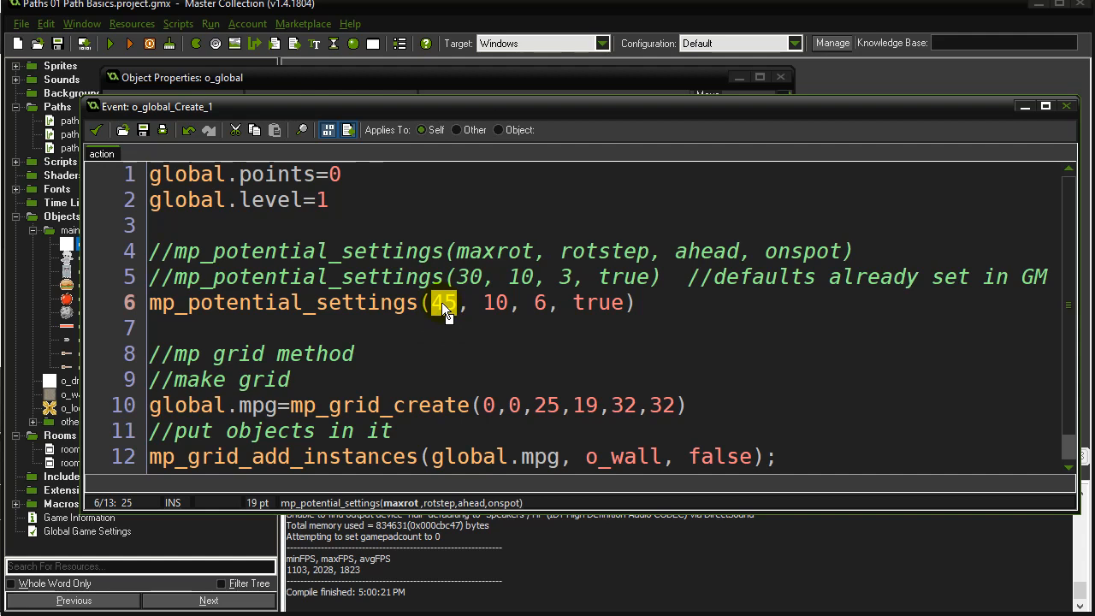
left_click(599, 302)
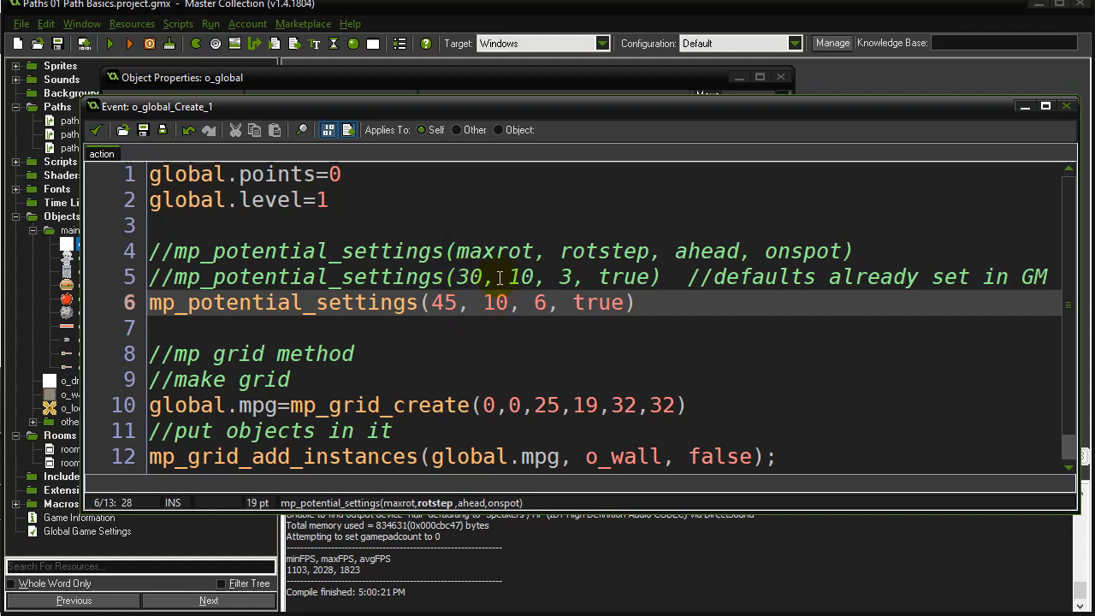
double_click(520, 278)
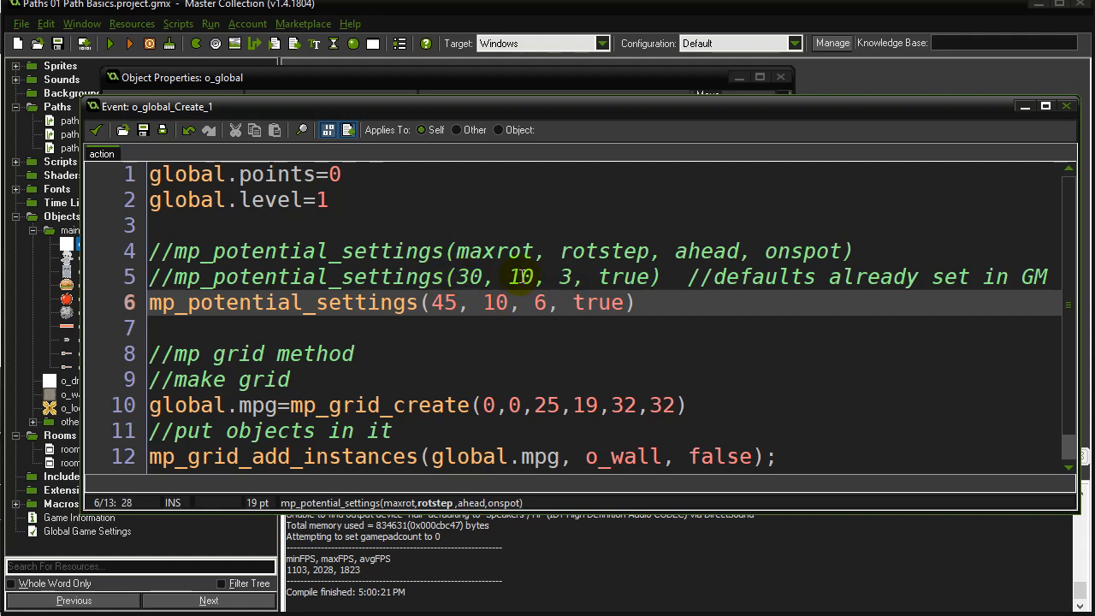
double_click(521, 277)
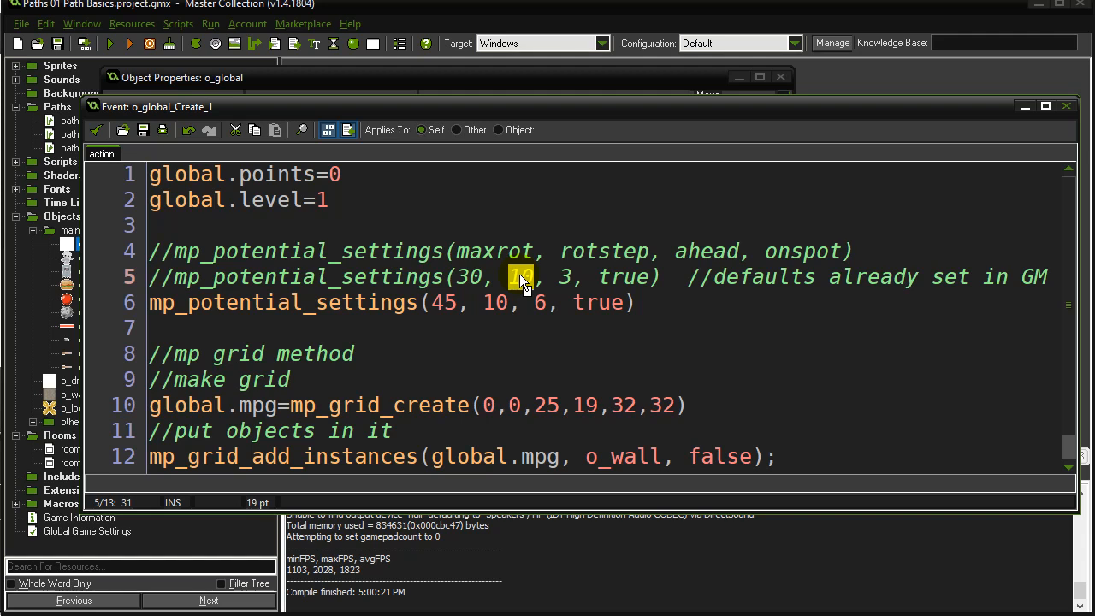
left_click(281, 328)
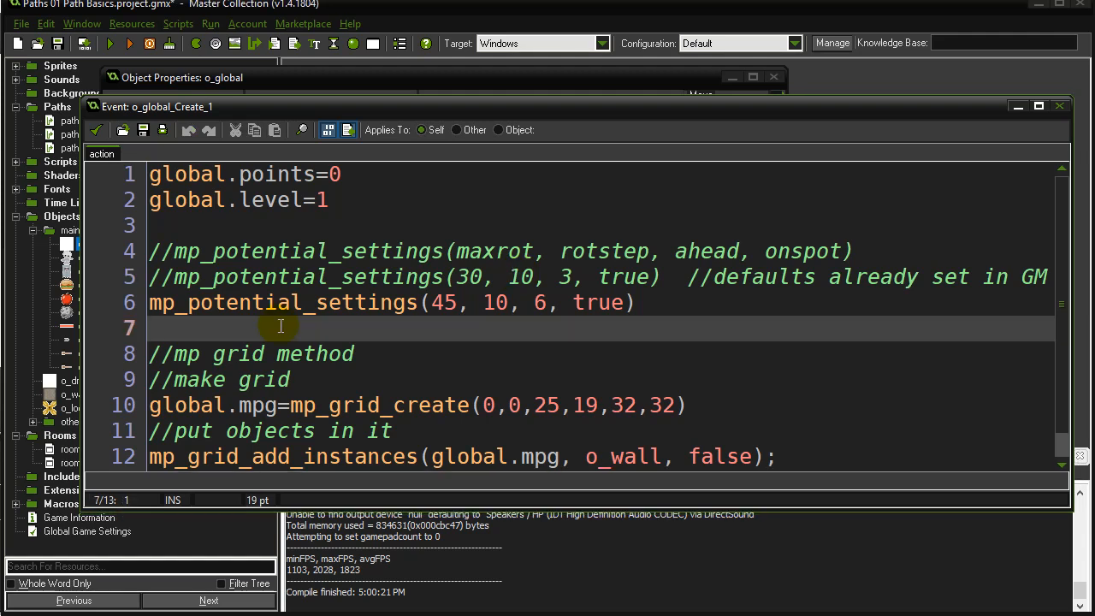
mouse_move(68, 277)
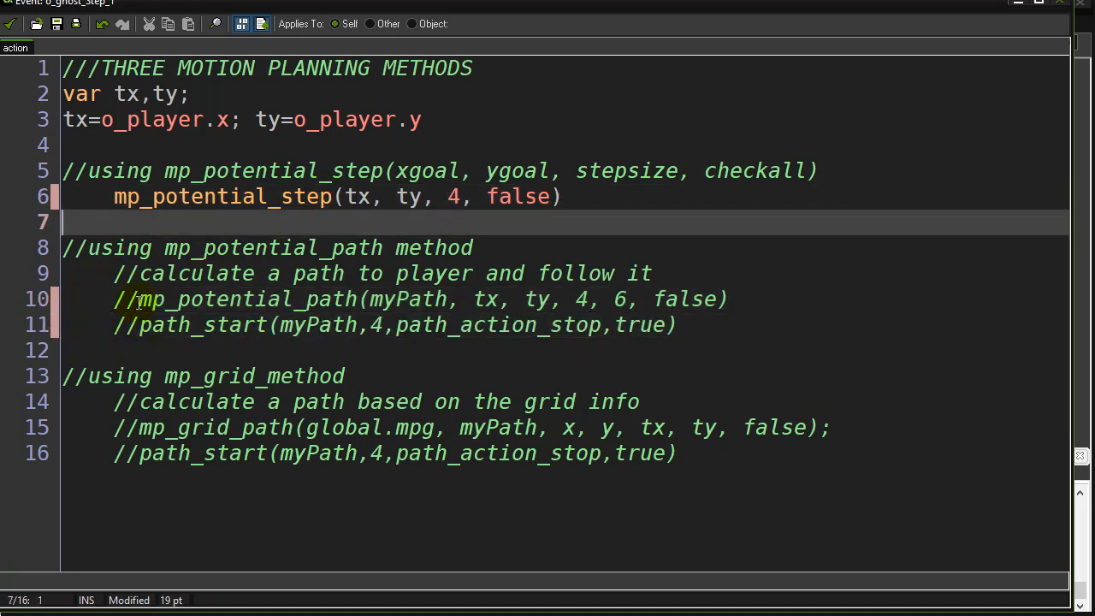
Highlight the mp_potential_step(tx, ty, 4, false) chase call in o_ghost's Step code.
left_click(363, 299)
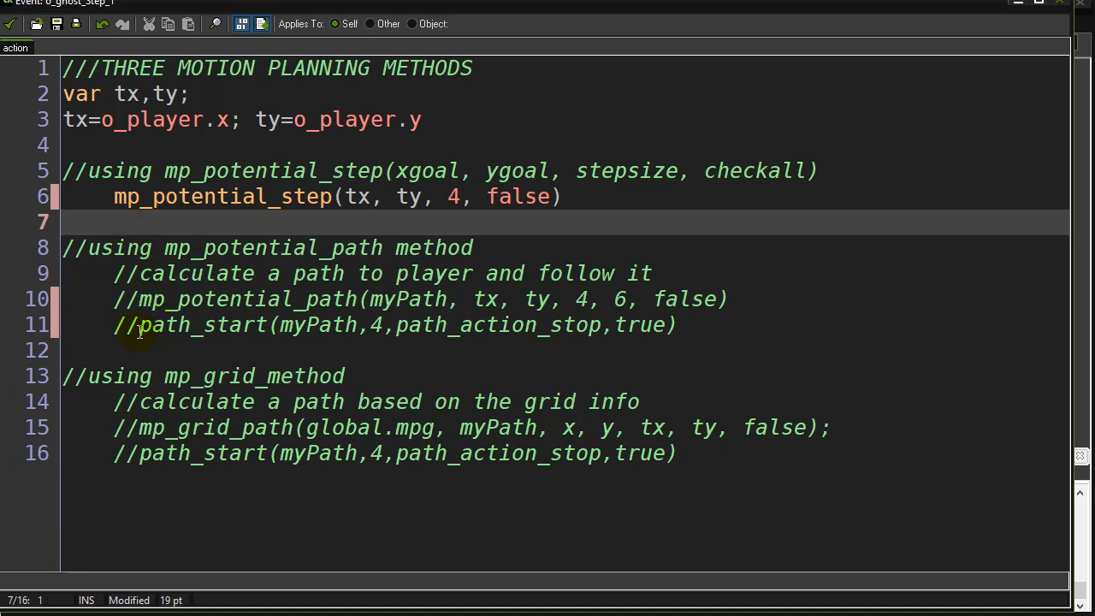
double_click(202, 325)
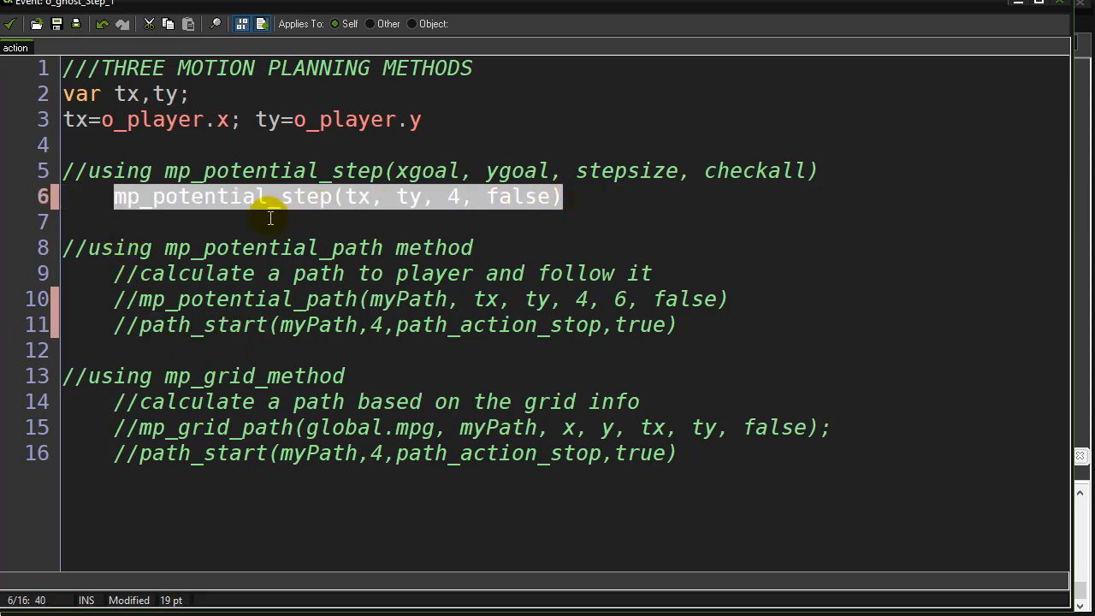
mouse_move(163, 298)
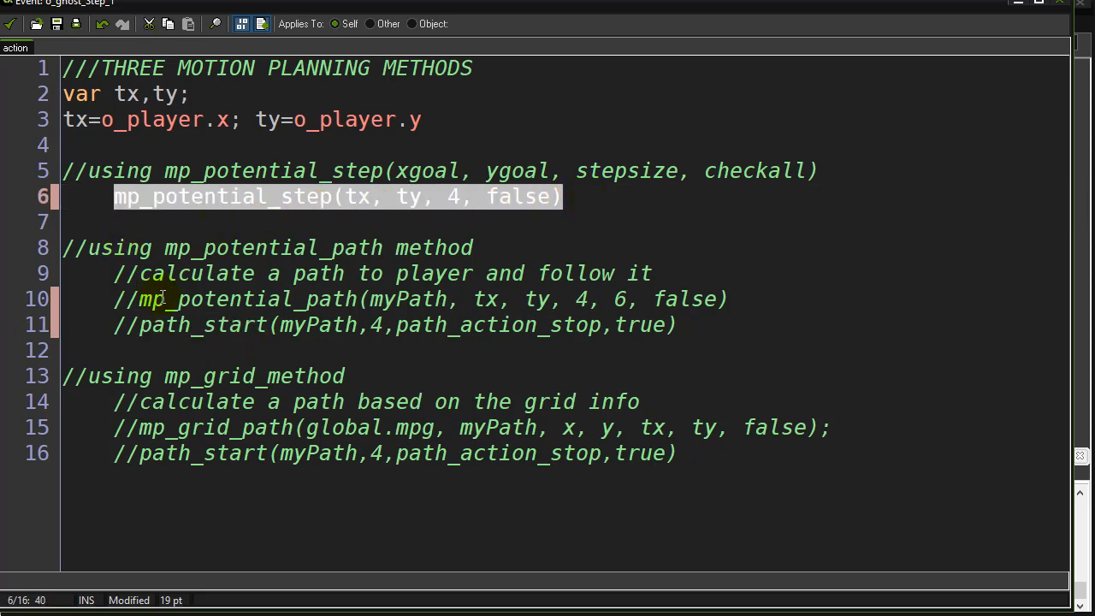